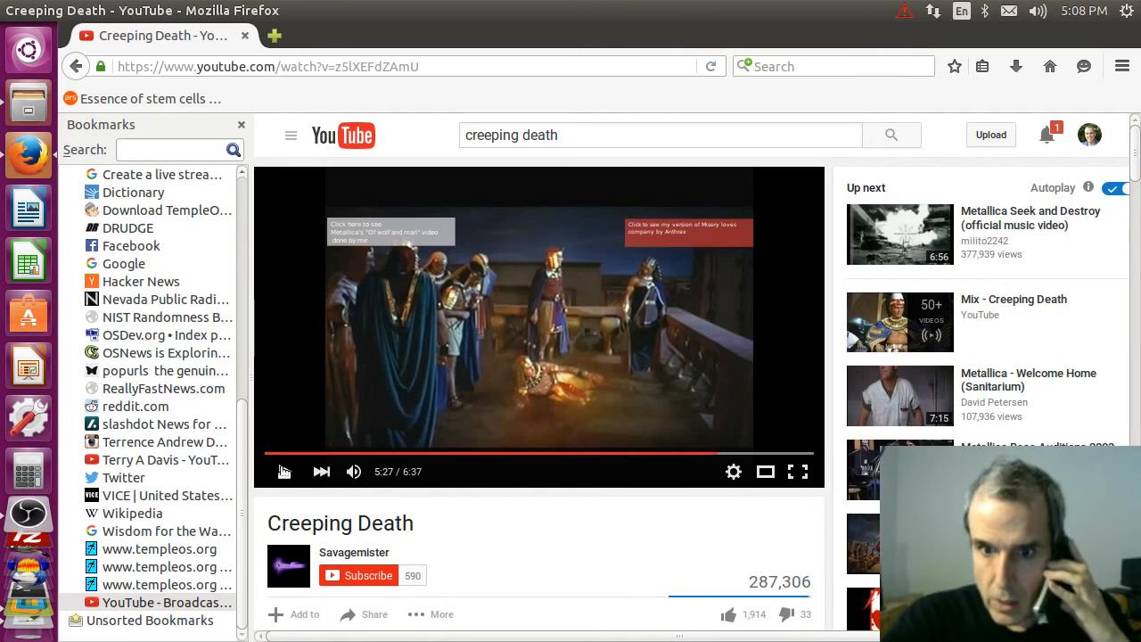
# Step: Pause the Creeping Death video at 5:27 in the YouTube player
pyautogui.click(283, 470)
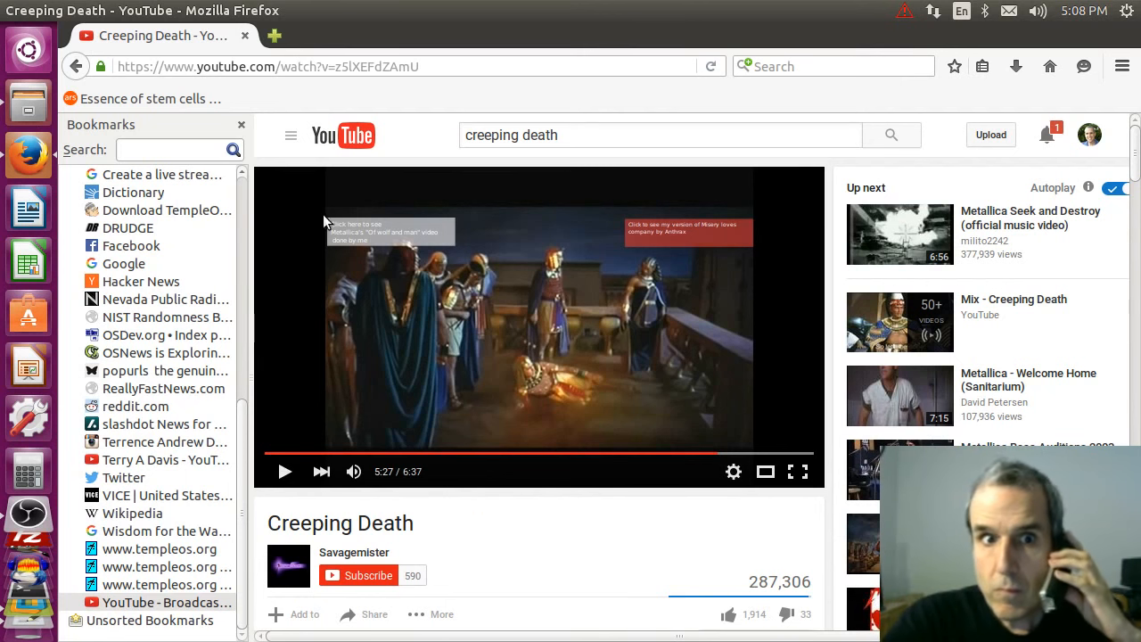
pyautogui.moveTo(245, 36)
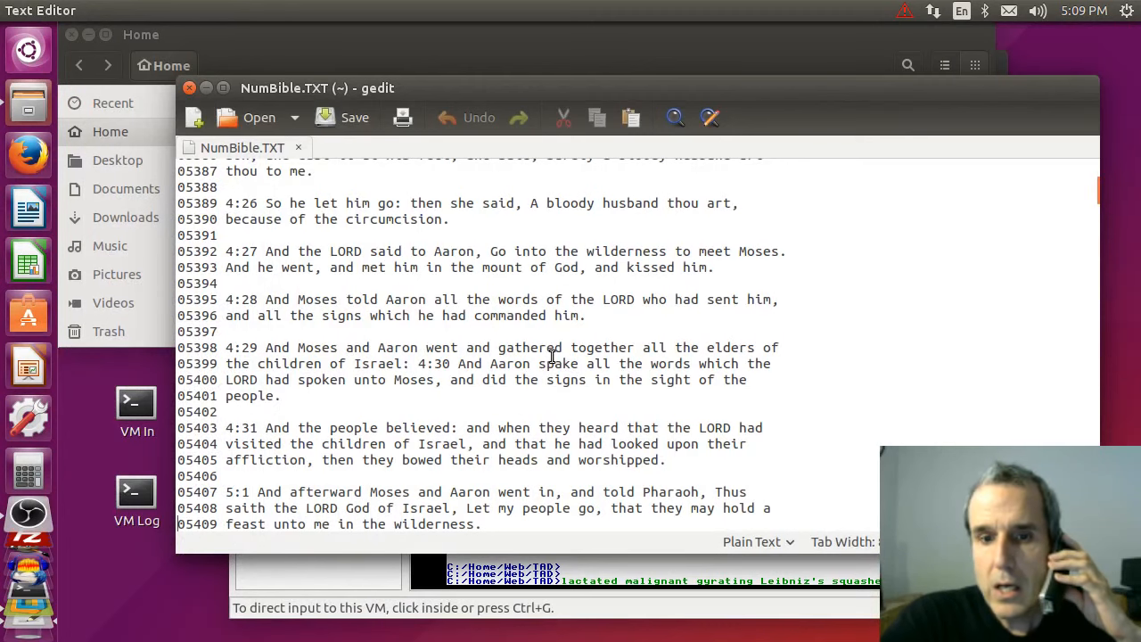
pyautogui.moveTo(655, 95)
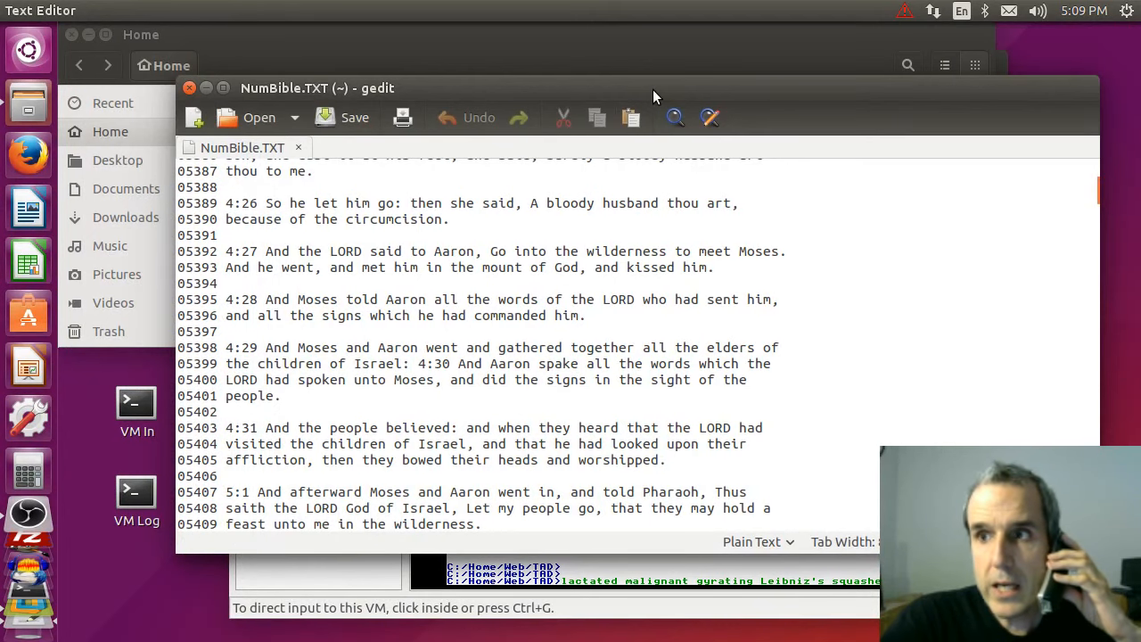